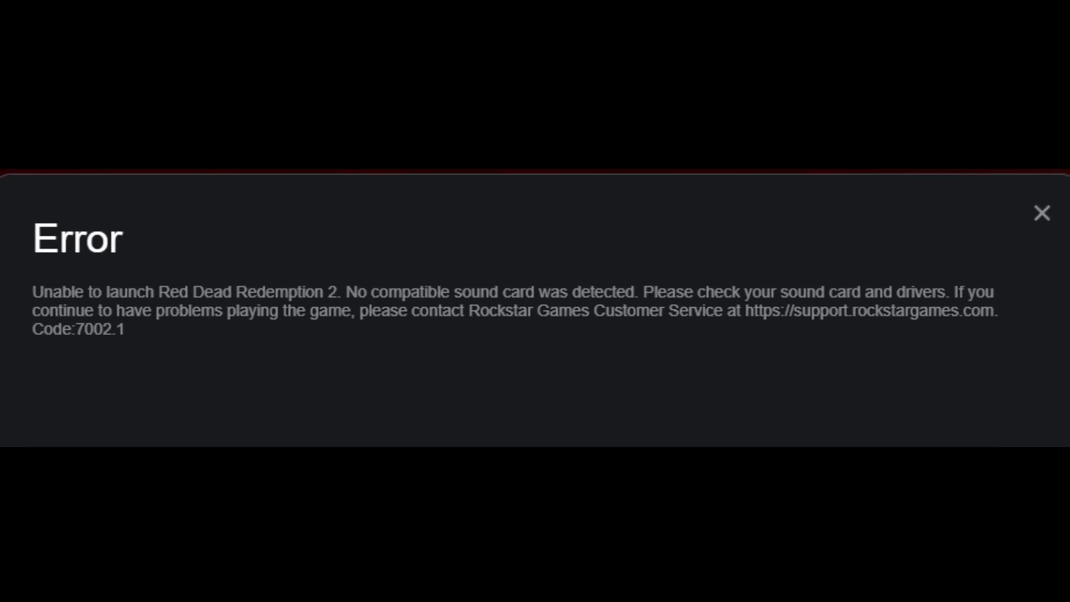
- Dismiss the Red Dead Redemption 2 'no compatible sound card' error and return to the desktop
left_click(1042, 213)
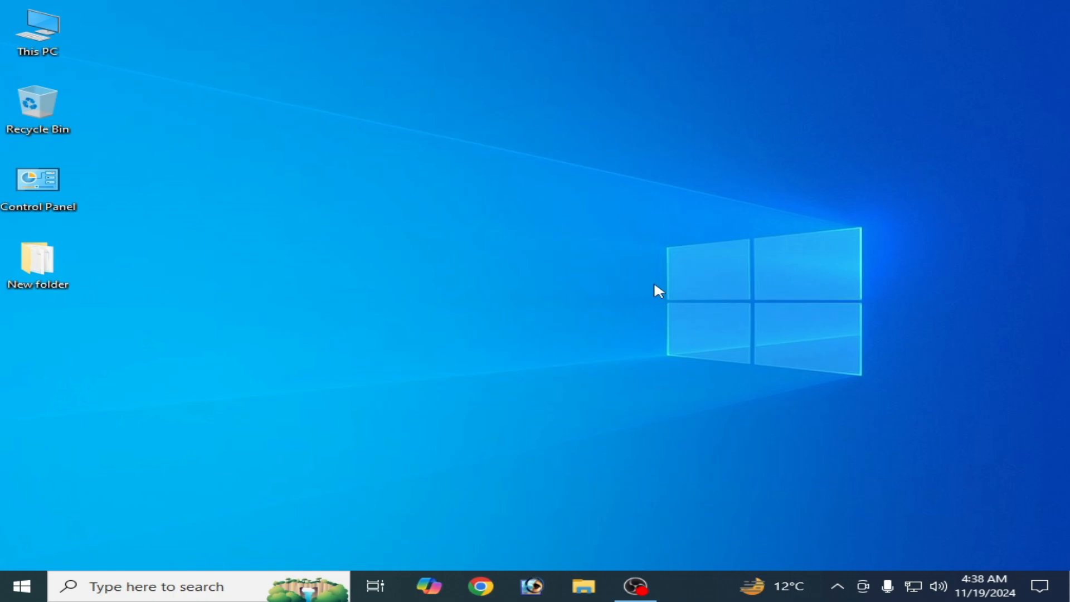
left_click(38, 178)
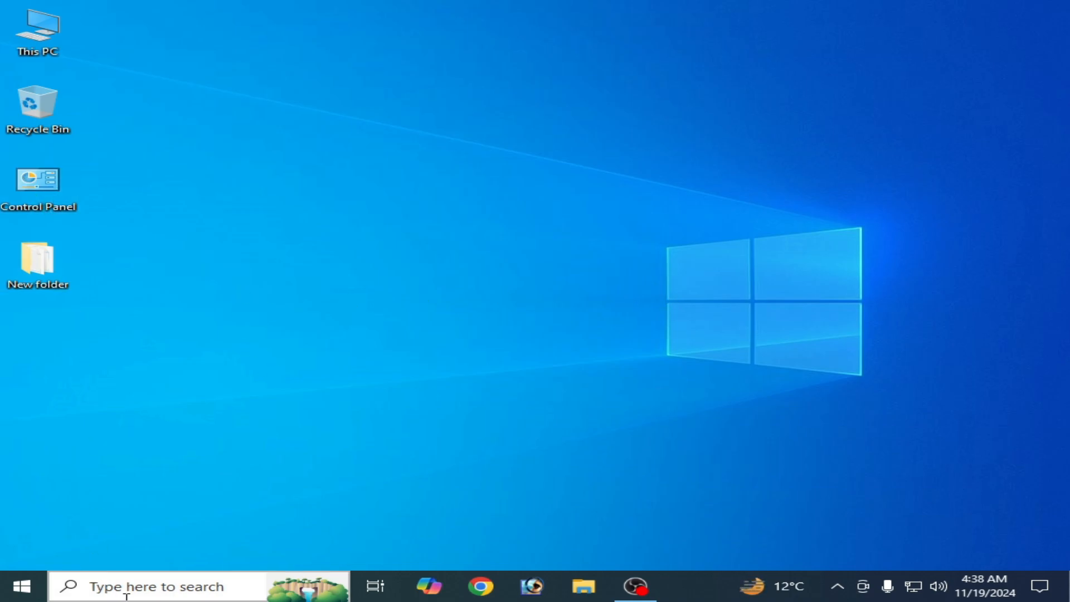
- Search Windows for 'con' and launch Control Panel from the best match
left_click(157, 587)
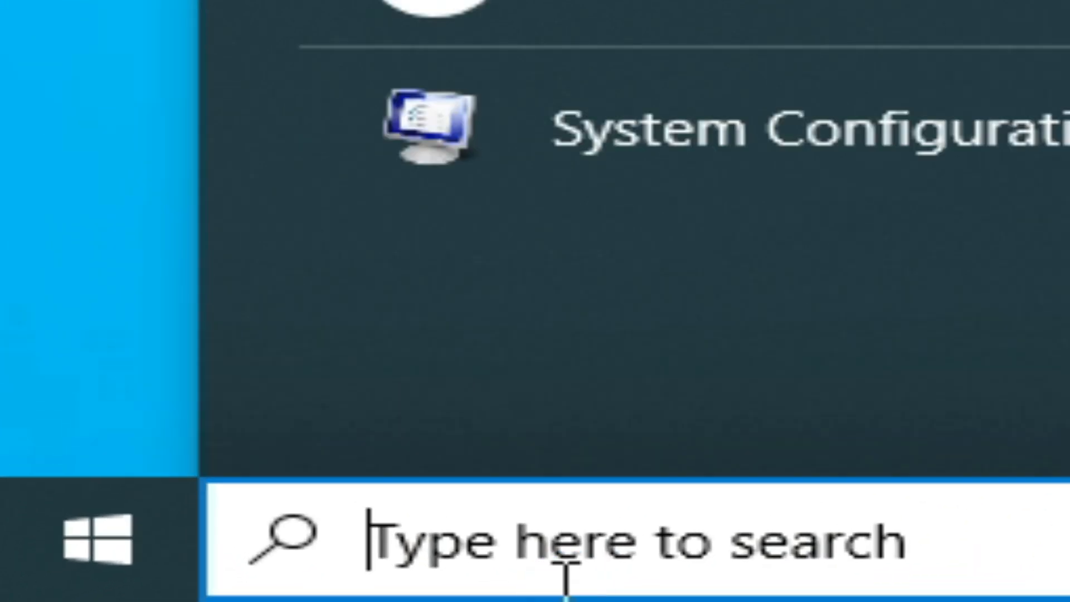
type("con")
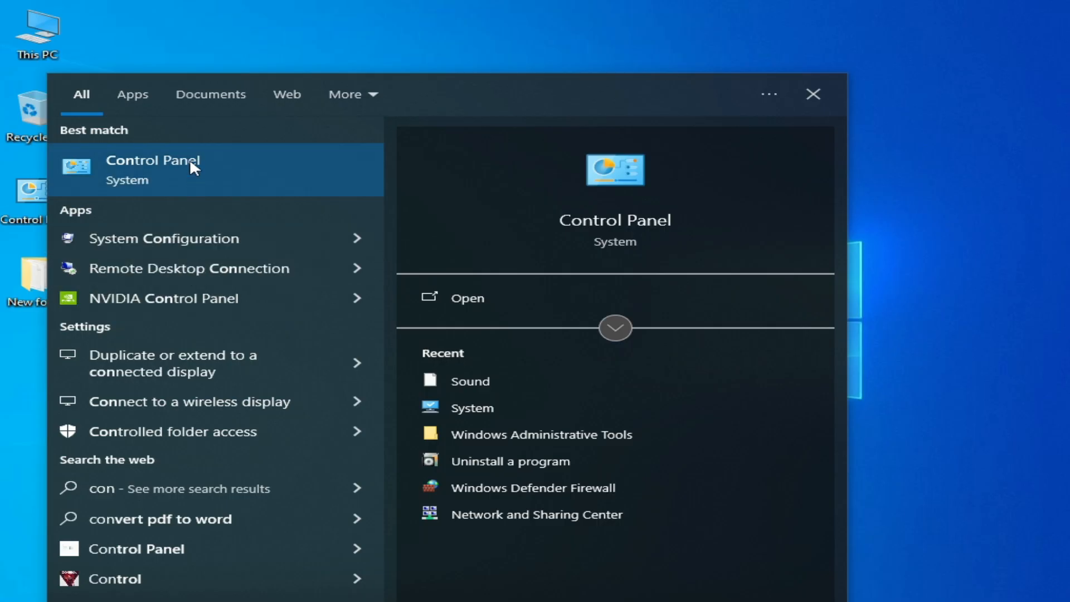
left_click(154, 159)
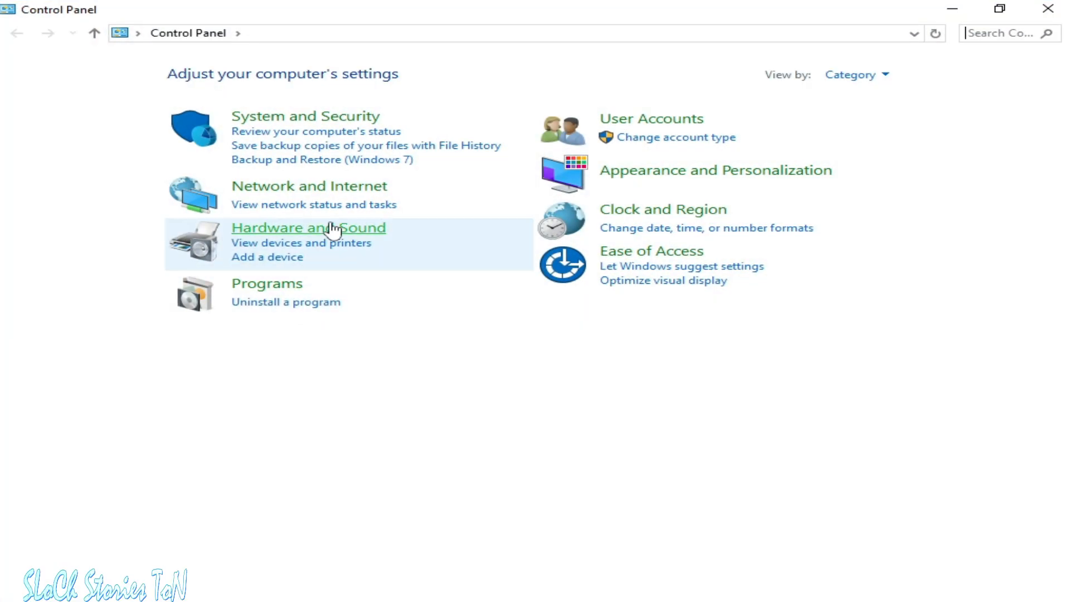
mouse_move(319, 241)
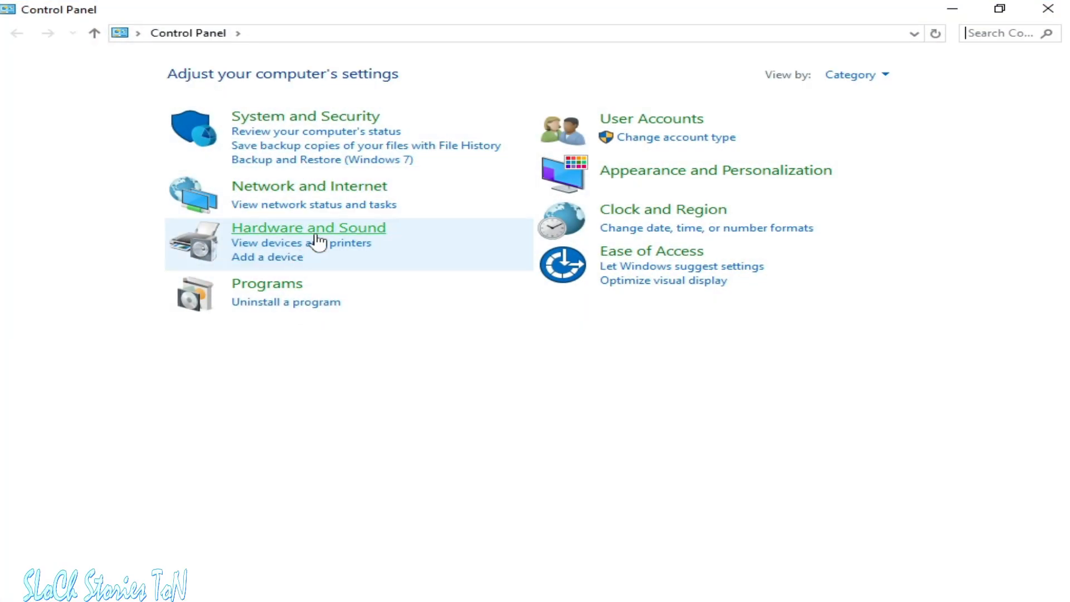
- Reach Hardware and Sound > Sound and open Properties for the default 2.4G Wireless Headphones playback device
left_click(307, 227)
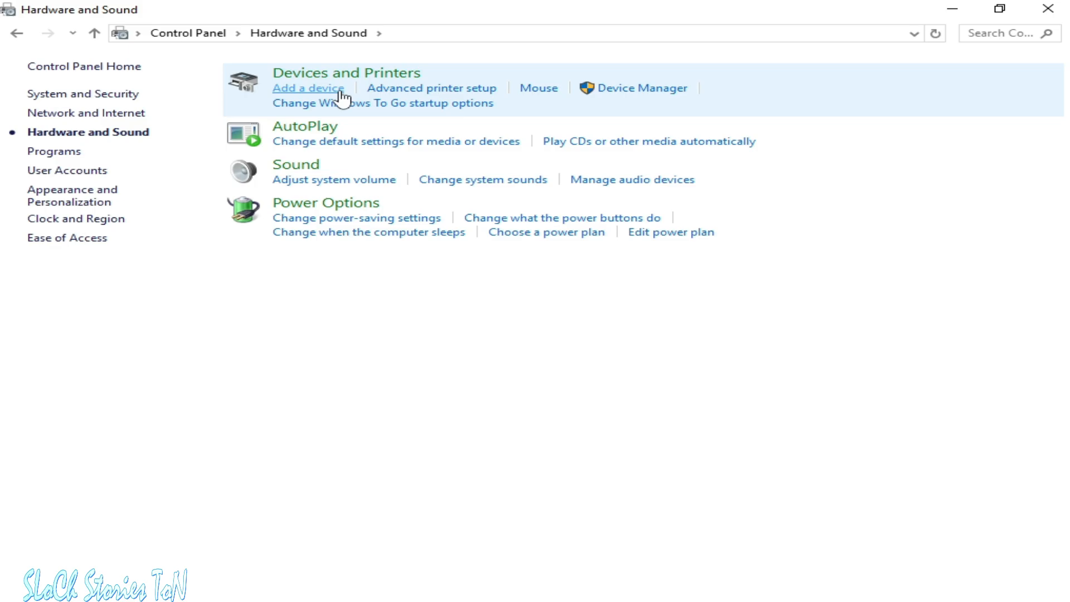
mouse_move(296, 165)
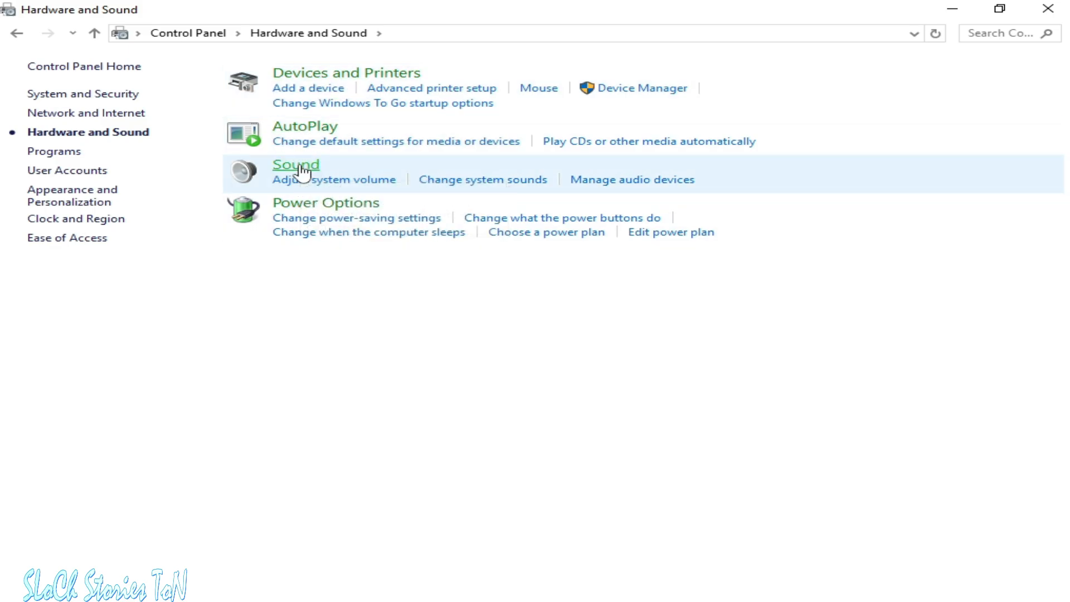
left_click(295, 165)
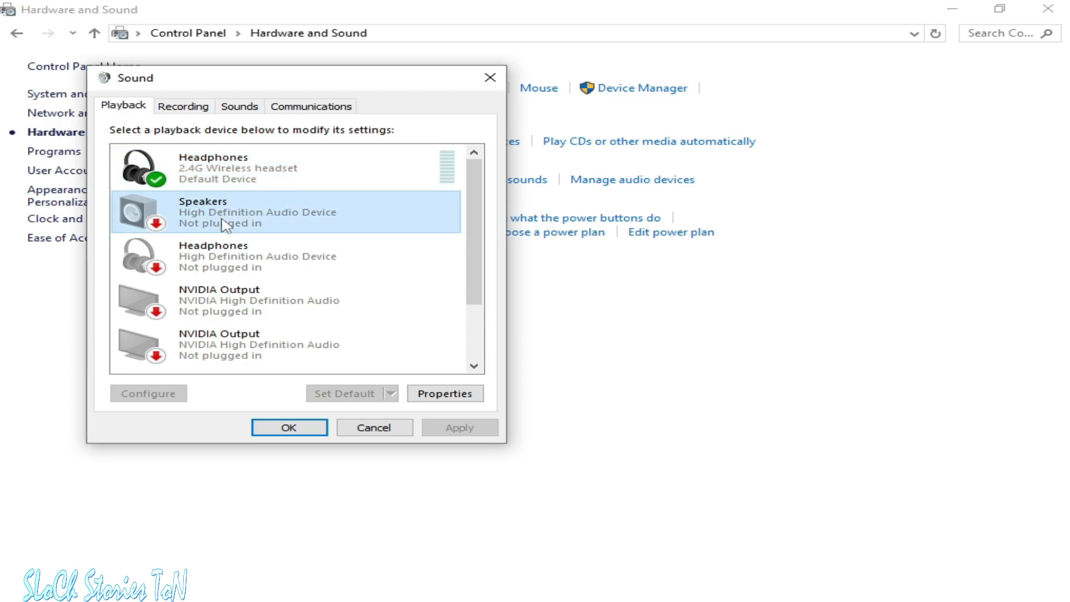
left_click(233, 167)
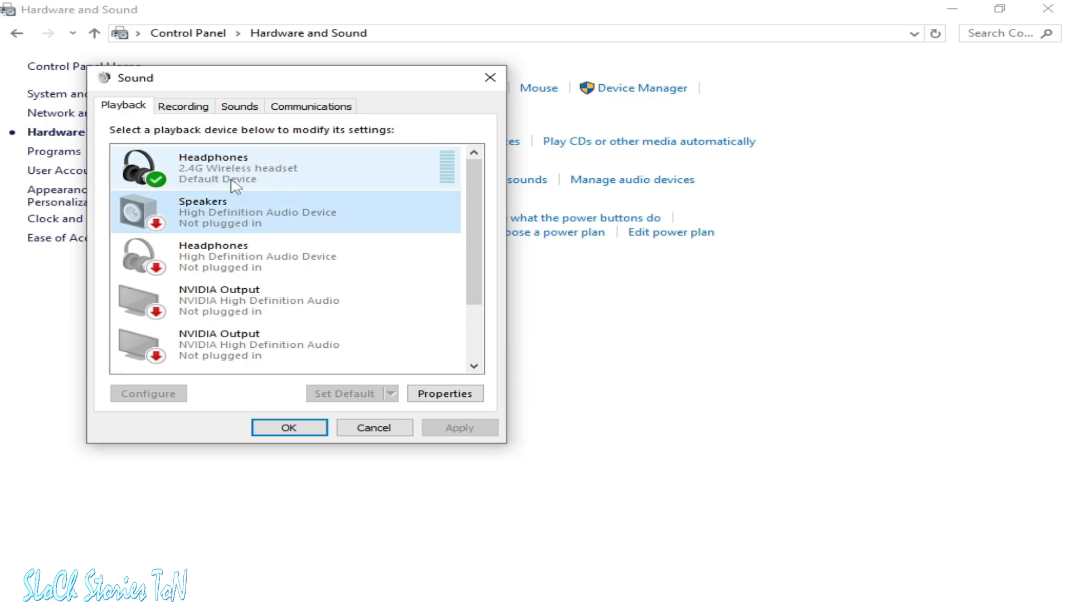
left_click(239, 167)
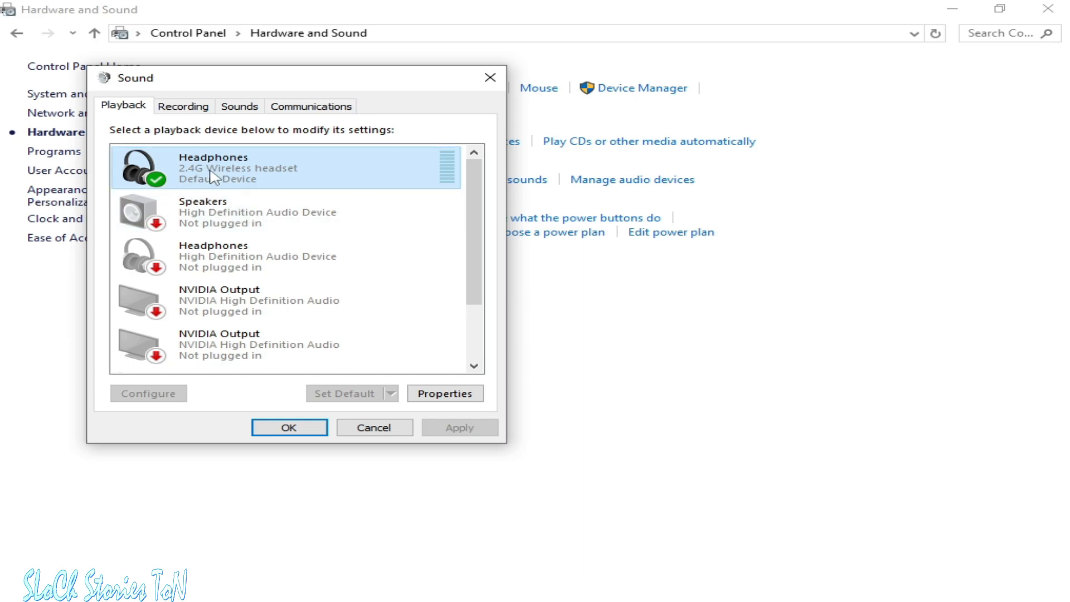
right_click(216, 167)
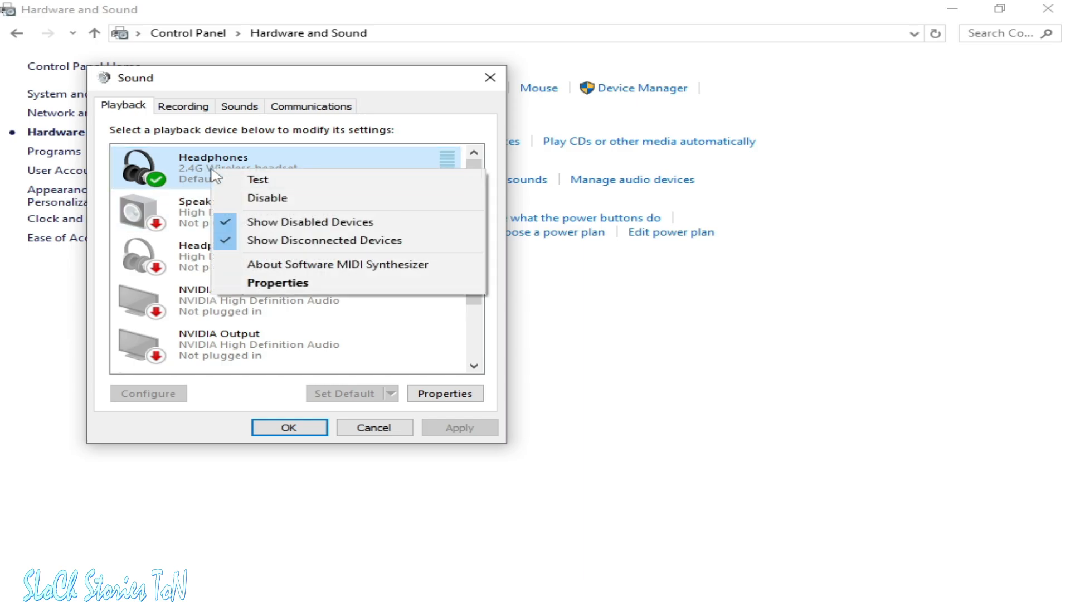
left_click(278, 282)
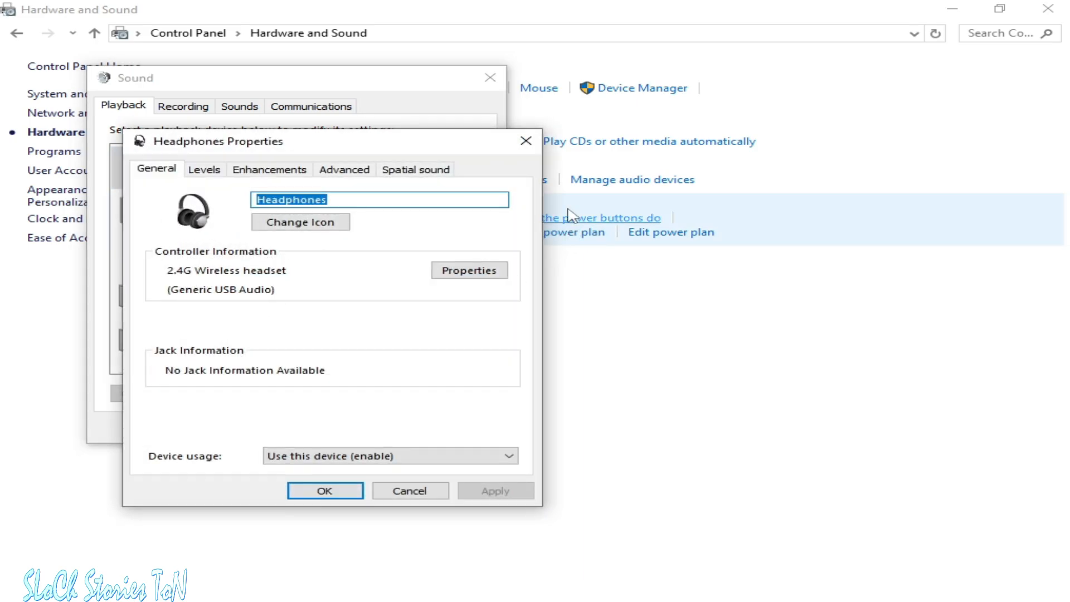
- On Advanced, restore the 2 channel, 16 bit, 48000 Hz default format, apply it, play a test sound and confirm
left_click(344, 168)
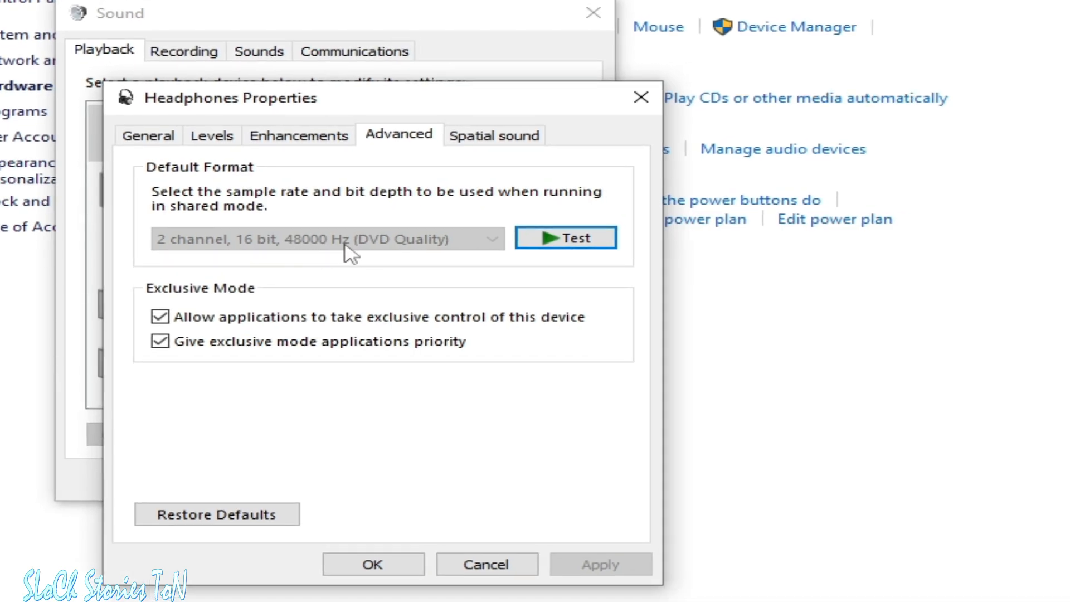
mouse_move(369, 247)
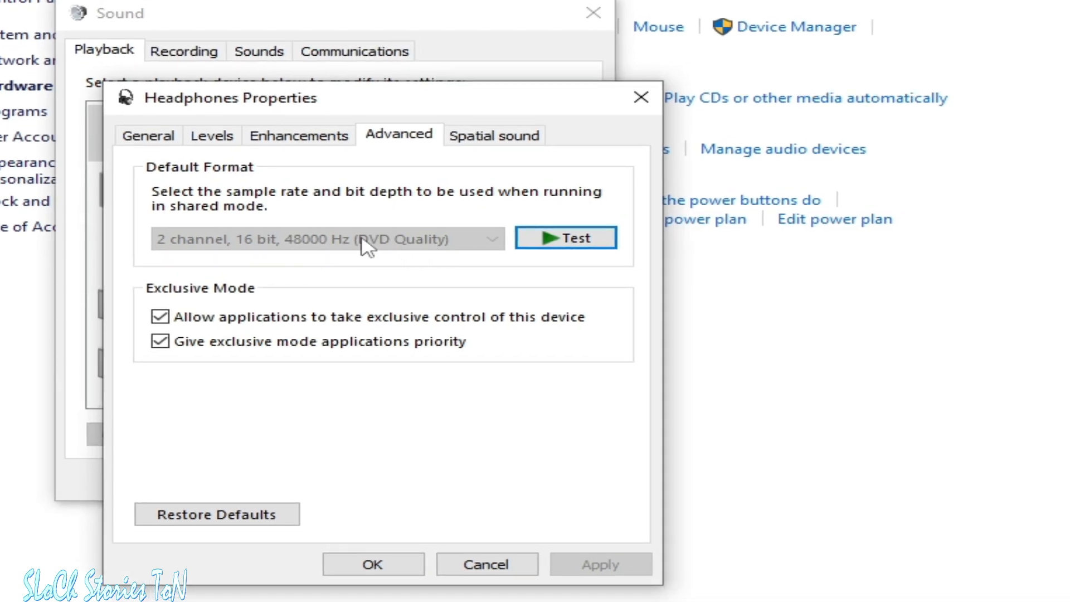
mouse_move(283, 251)
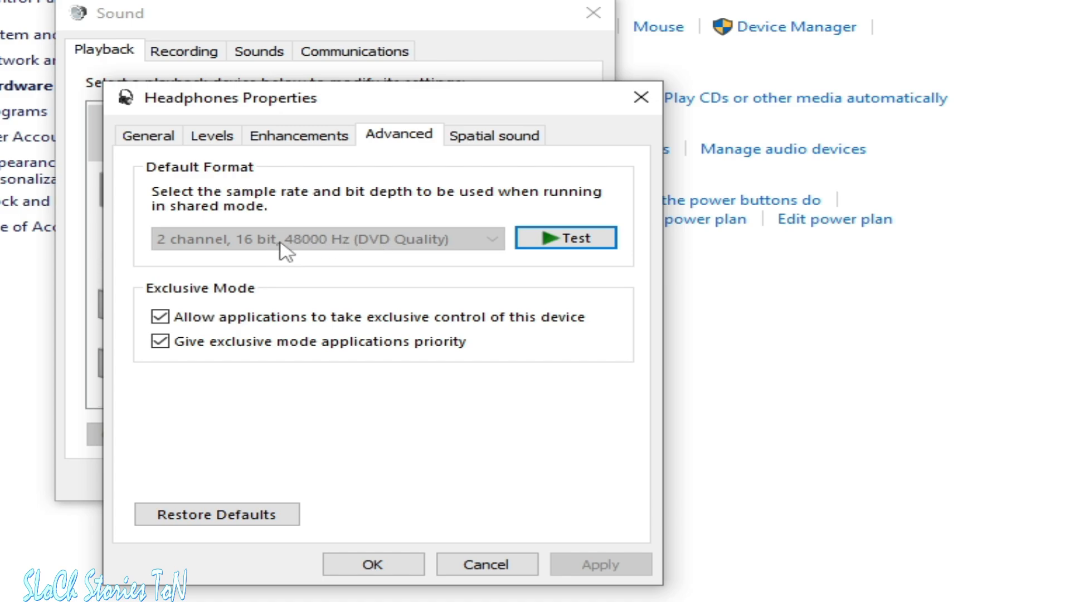
mouse_move(248, 351)
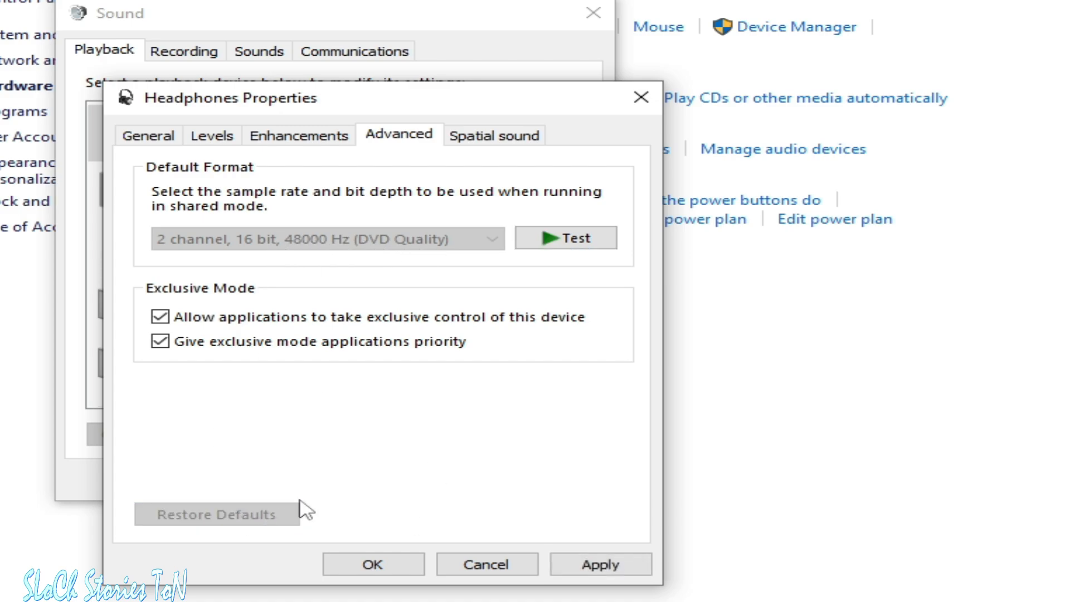
left_click(372, 563)
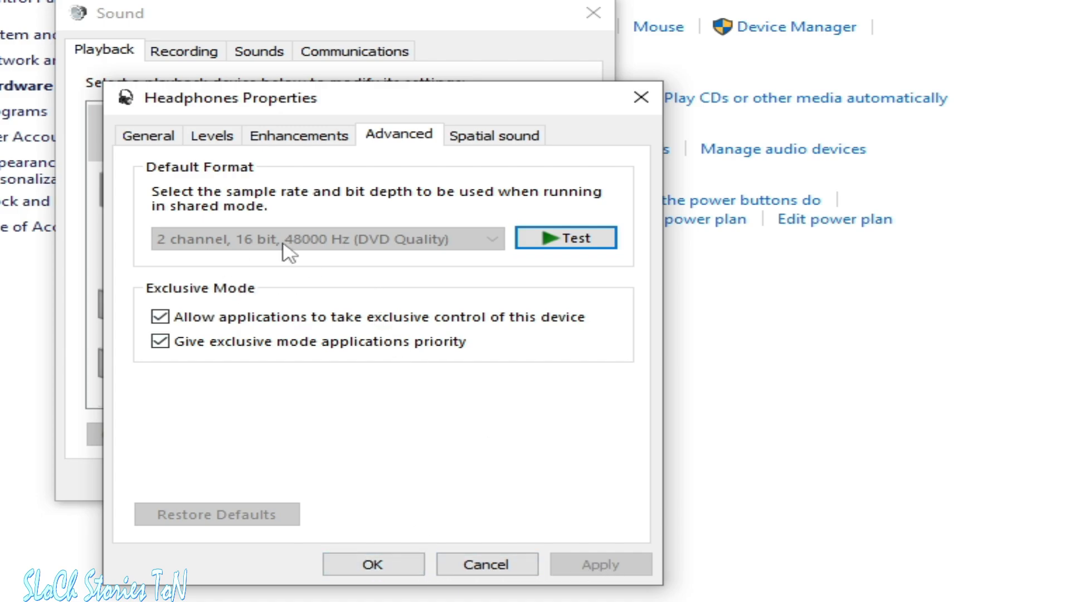
mouse_move(316, 256)
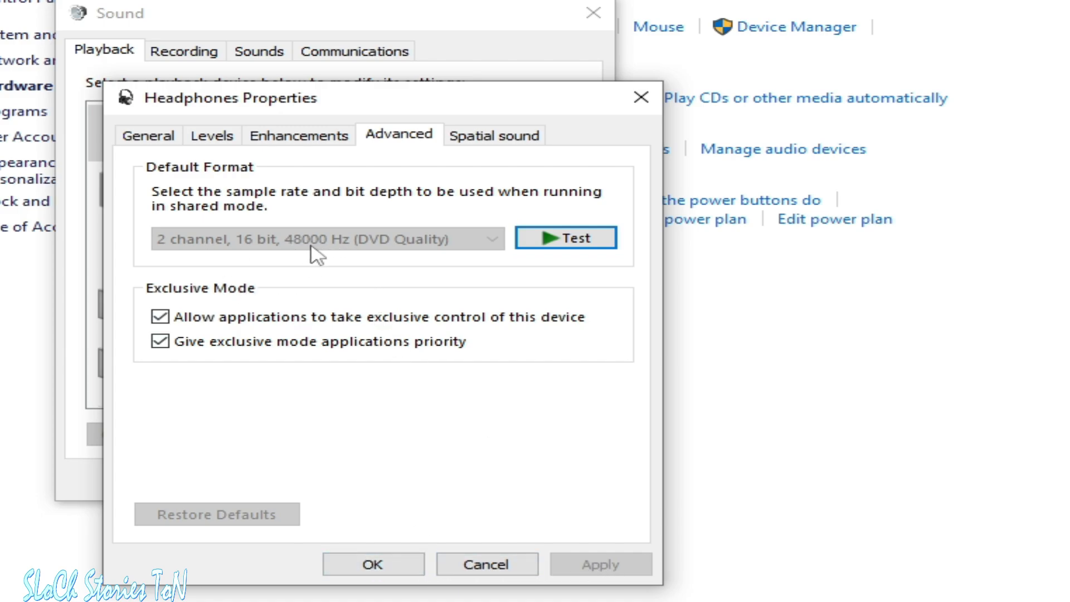
mouse_move(456, 253)
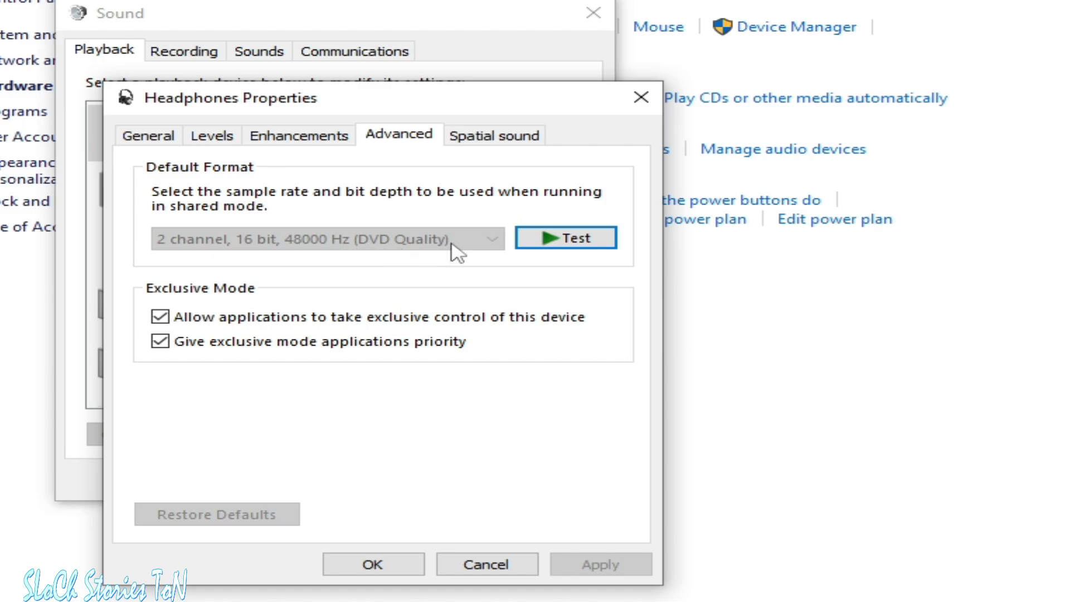
left_click(565, 238)
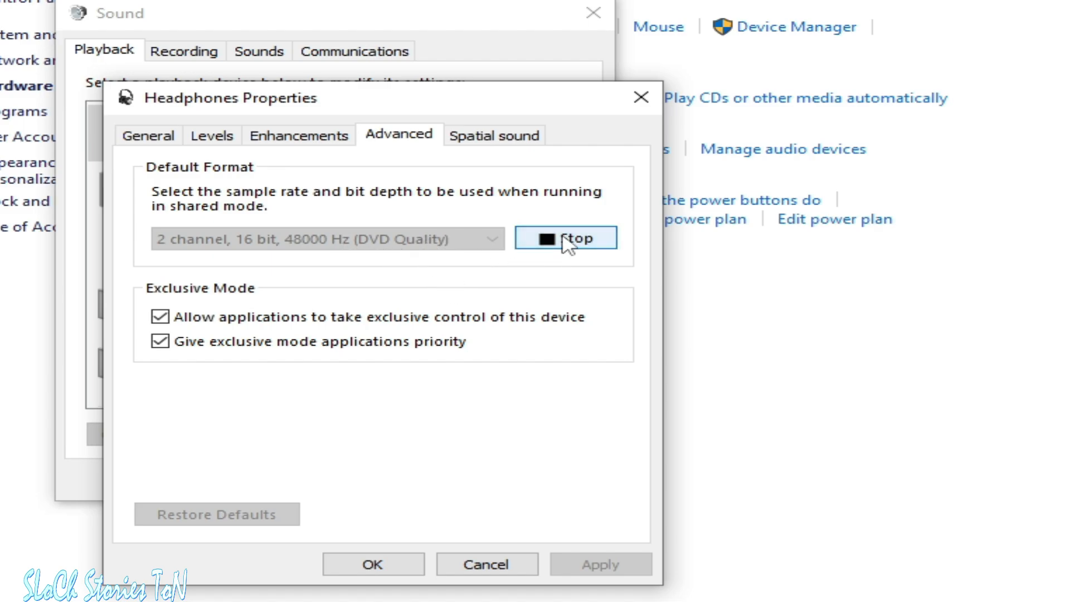
left_click(639, 97)
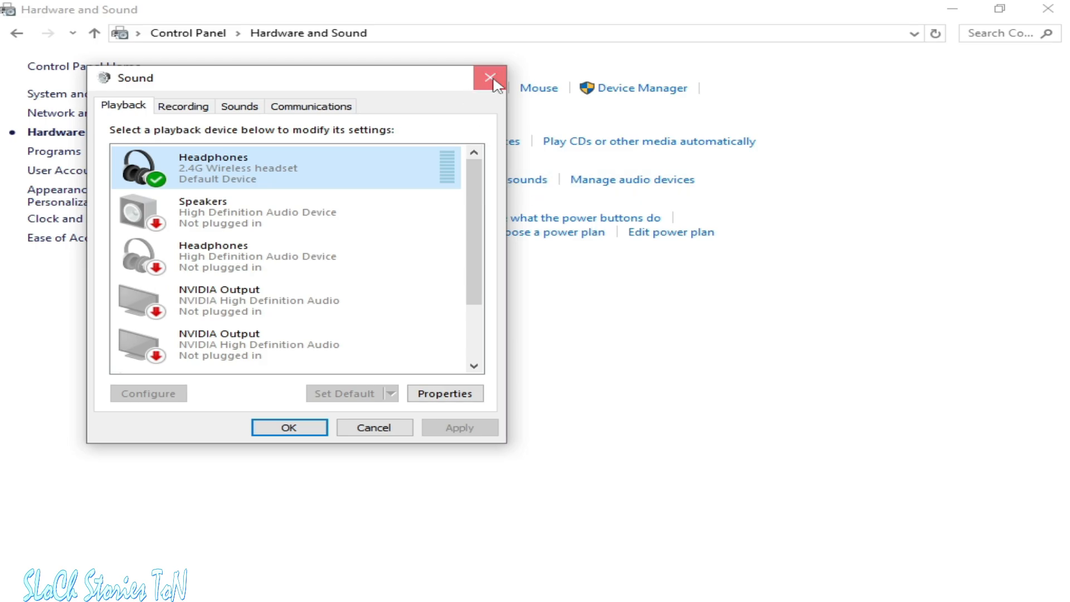
- Close the Sound playback devices window
left_click(491, 77)
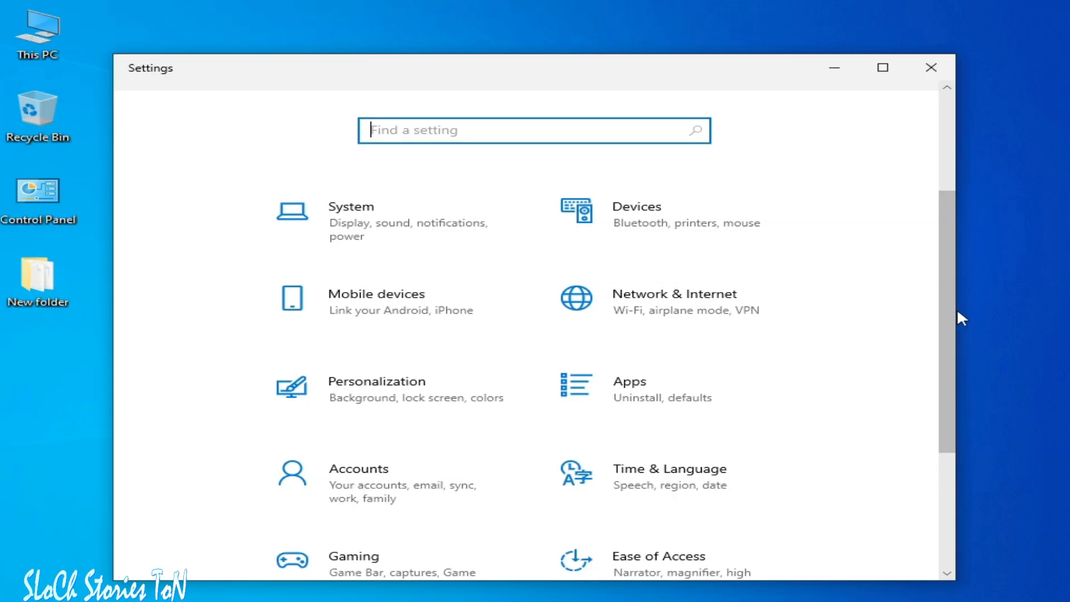
- Reach the System Sound page and scroll down to Advanced sound options
type("Display")
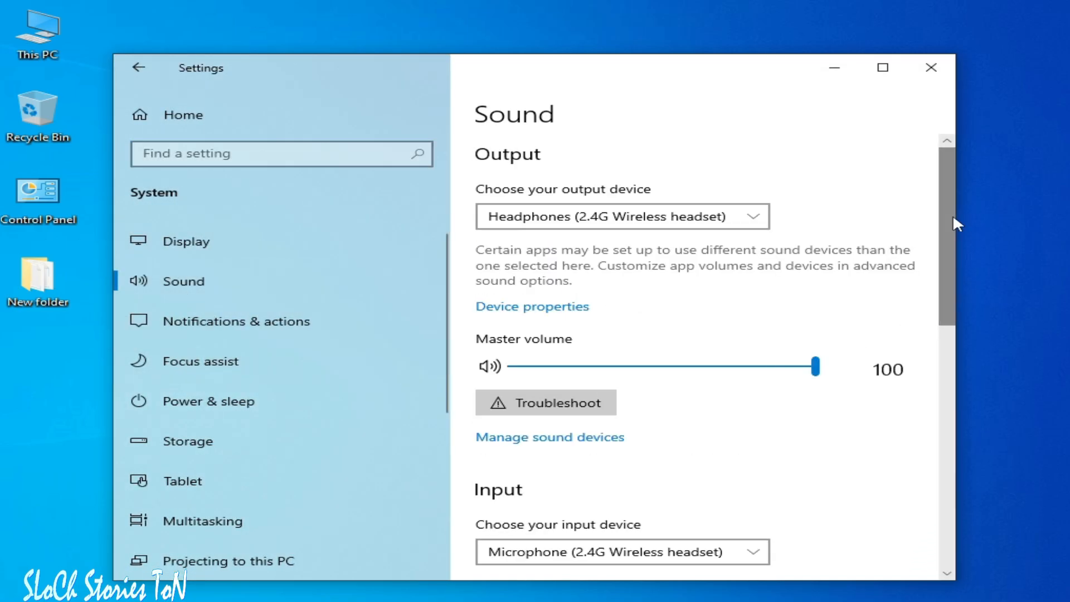
scroll("down", 3)
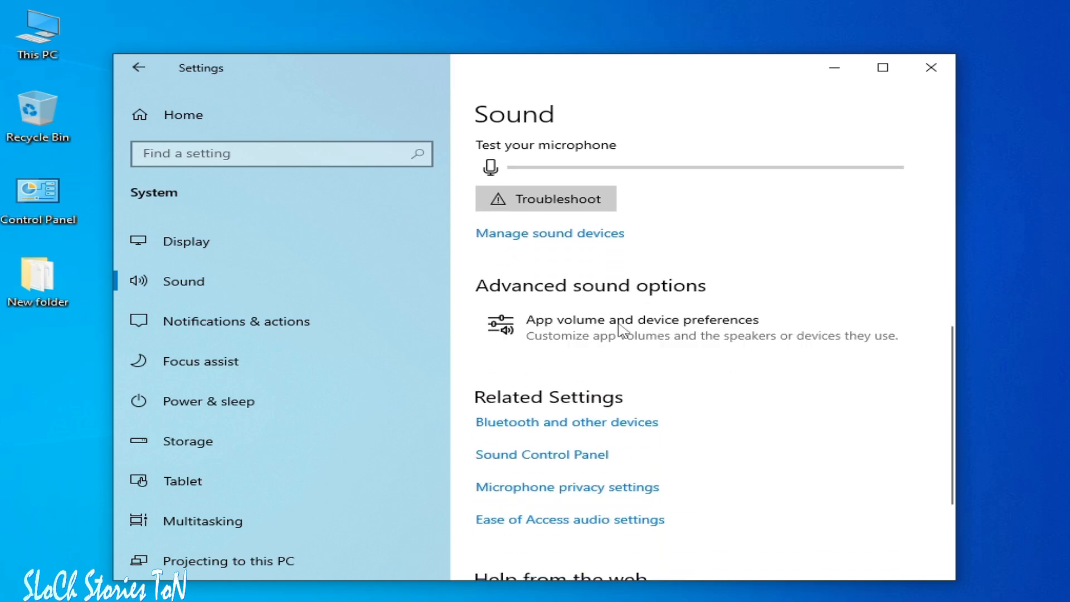
- Enter App volume and device preferences and reset app volumes and devices to the recommended defaults
left_click(638, 320)
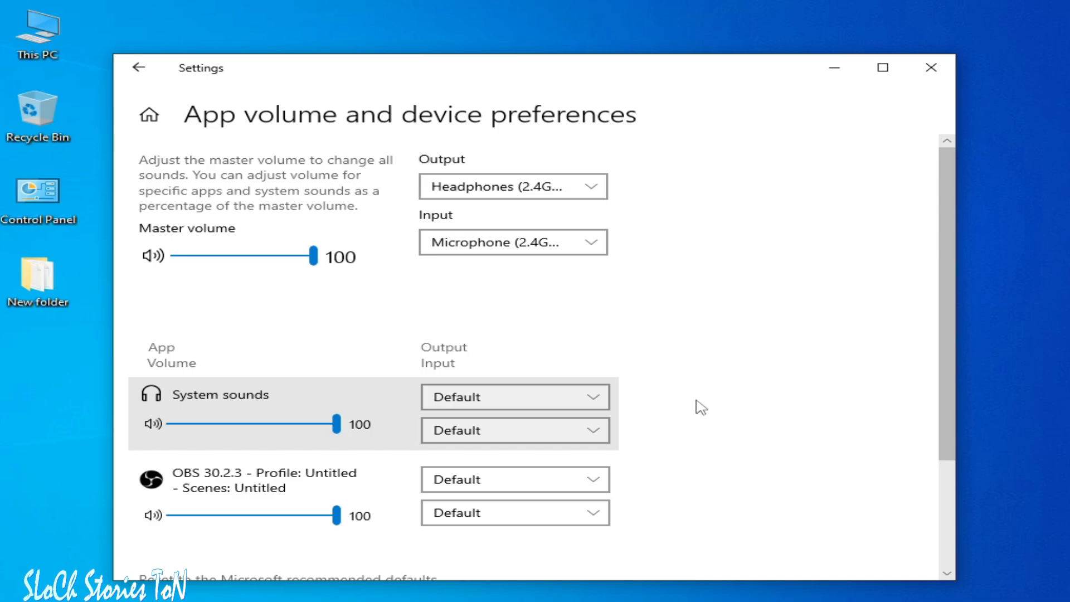
left_click(929, 68)
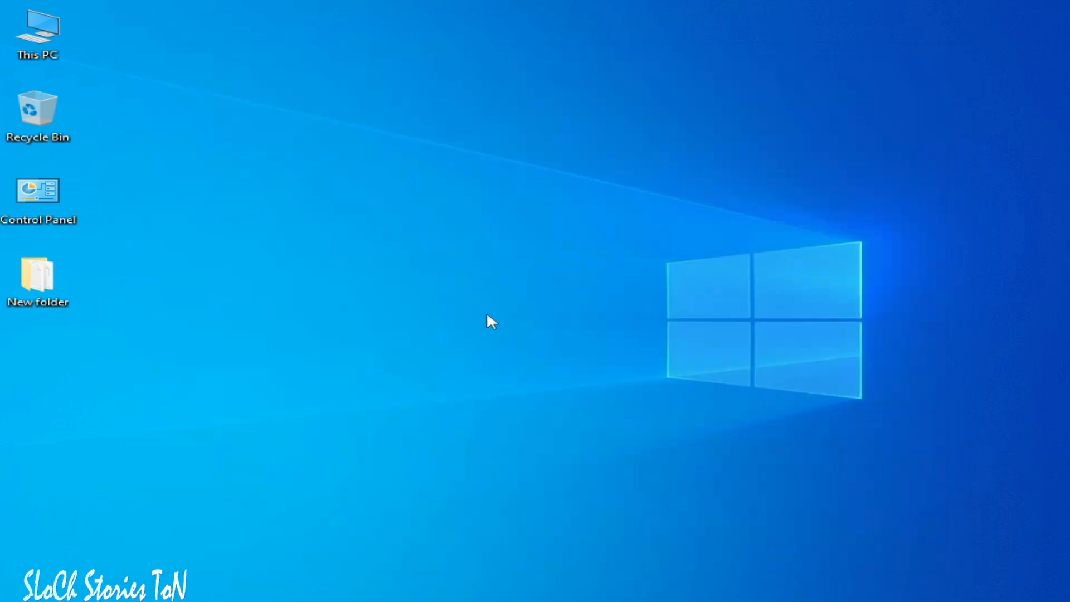